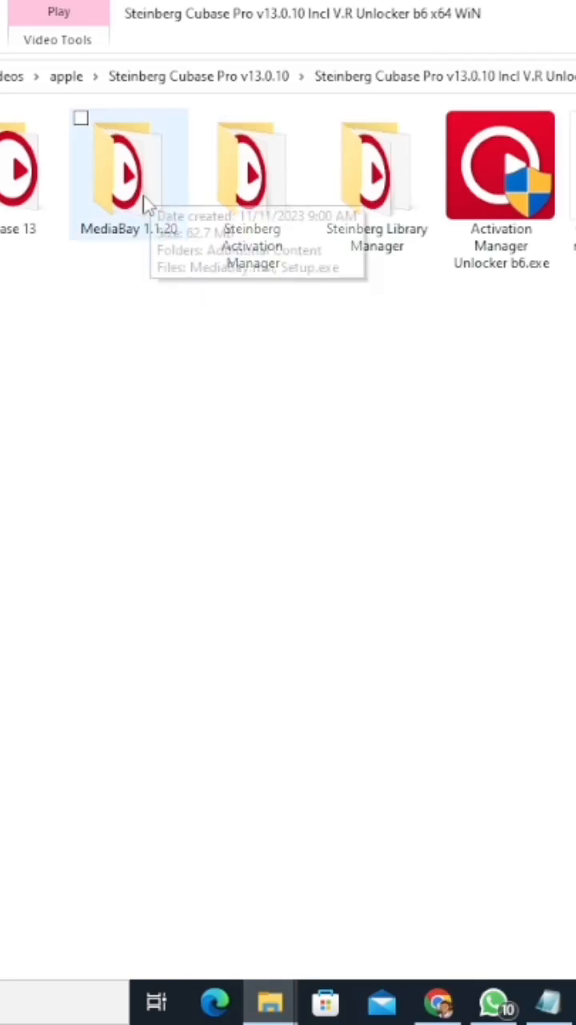
- Leave the MediaBay 1.1.20 installation unchanged and run the Steinberg Library Manager setup
{"action": "left_click", "coordinate": [128, 168]}
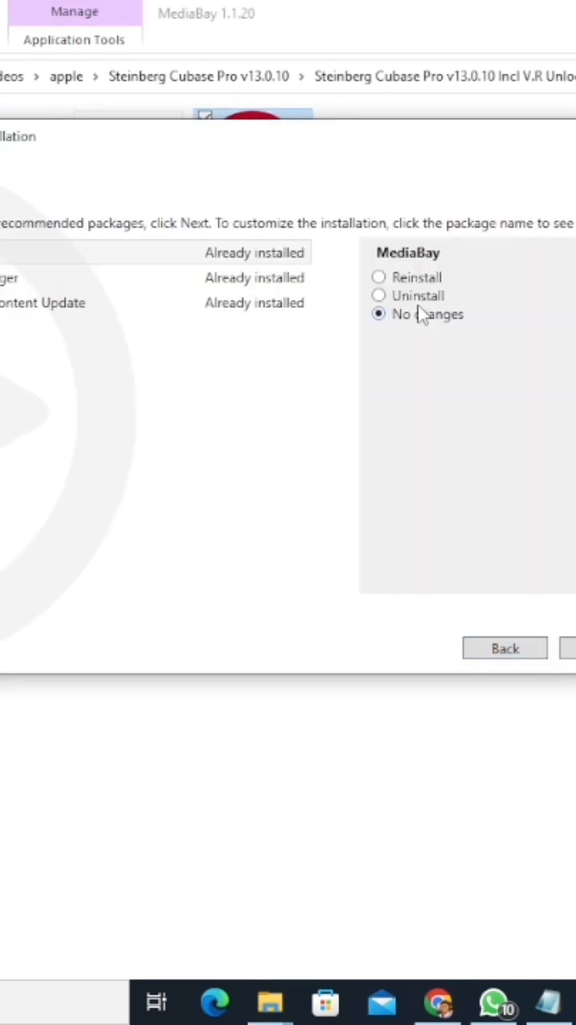
{"action": "left_click", "coordinate": [379, 277]}
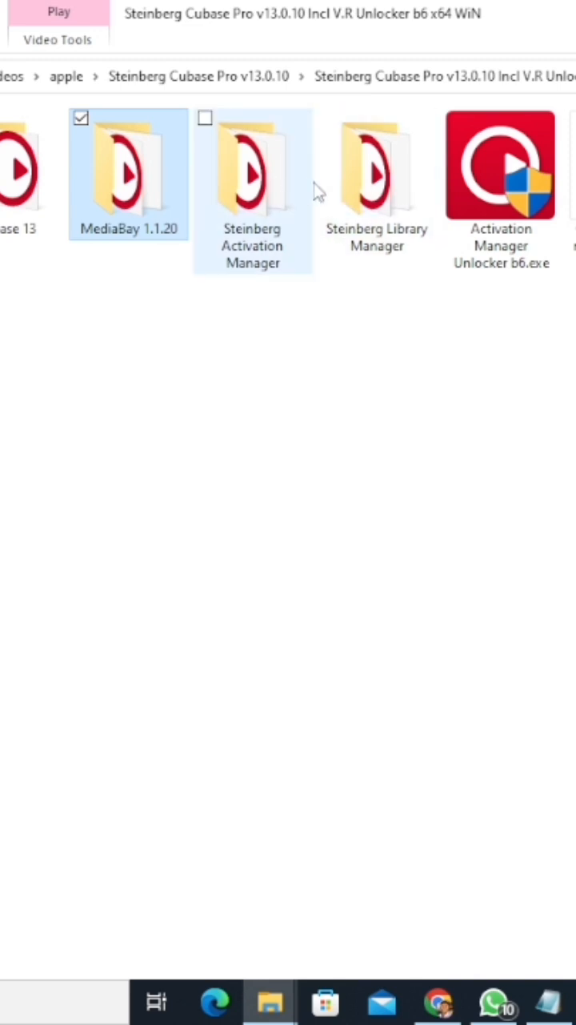
{"action": "double_click", "coordinate": [377, 168]}
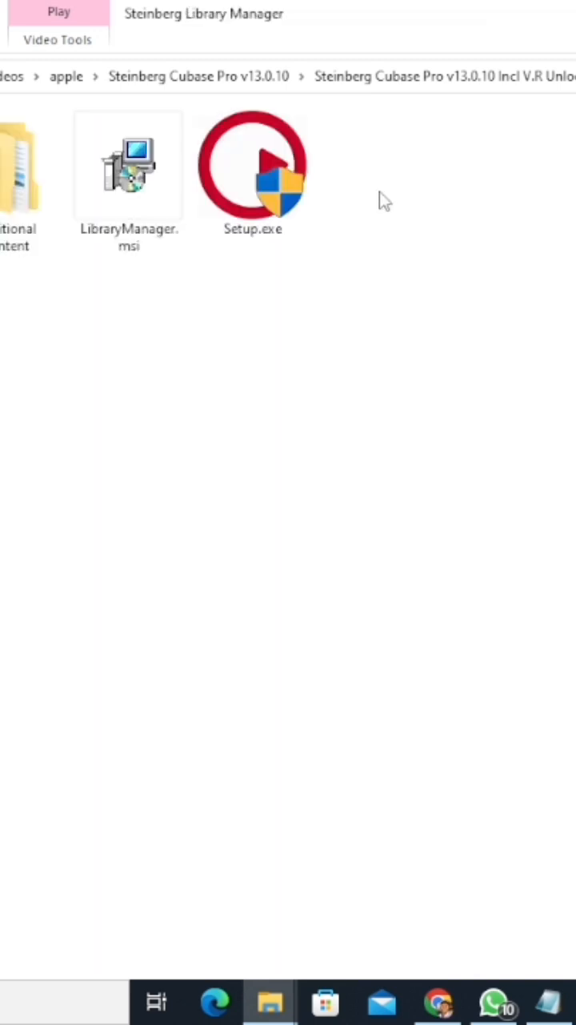
{"action": "double_click", "coordinate": [253, 166]}
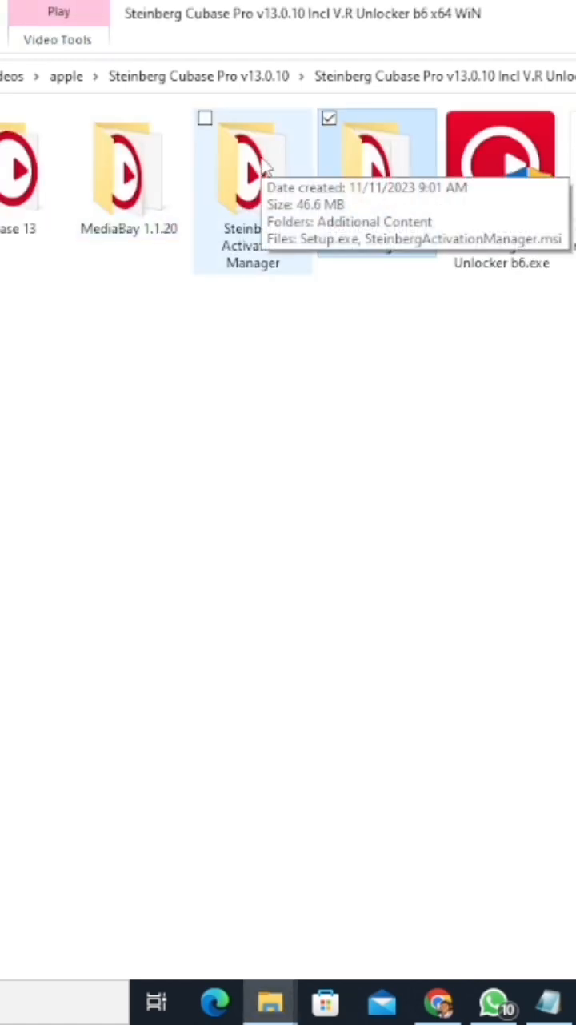
- Launch SteinbergActivationManager.msi from its folder and choose to modify the existing installation
{"action": "double_click", "coordinate": [253, 168]}
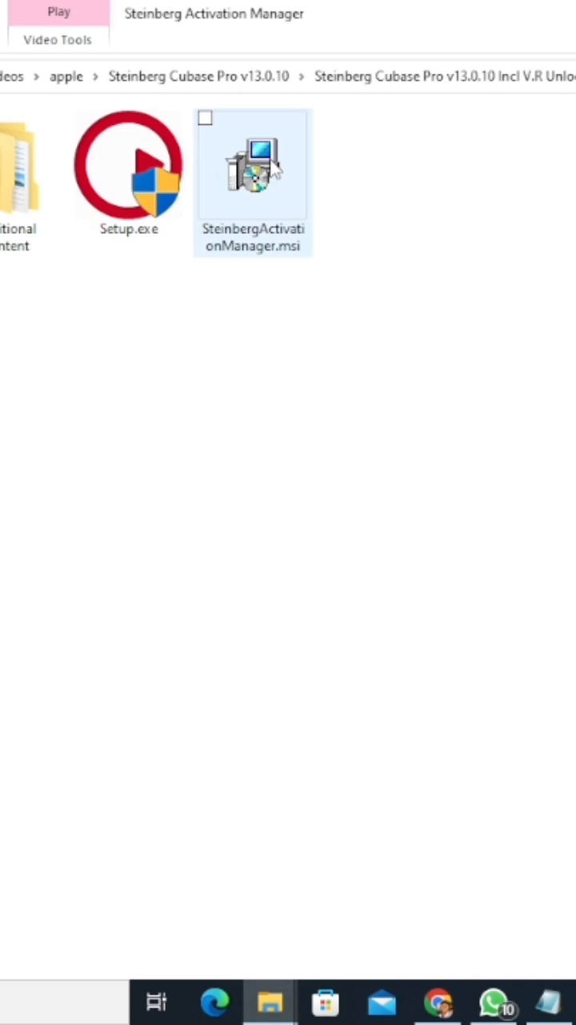
{"action": "left_click", "coordinate": [253, 164]}
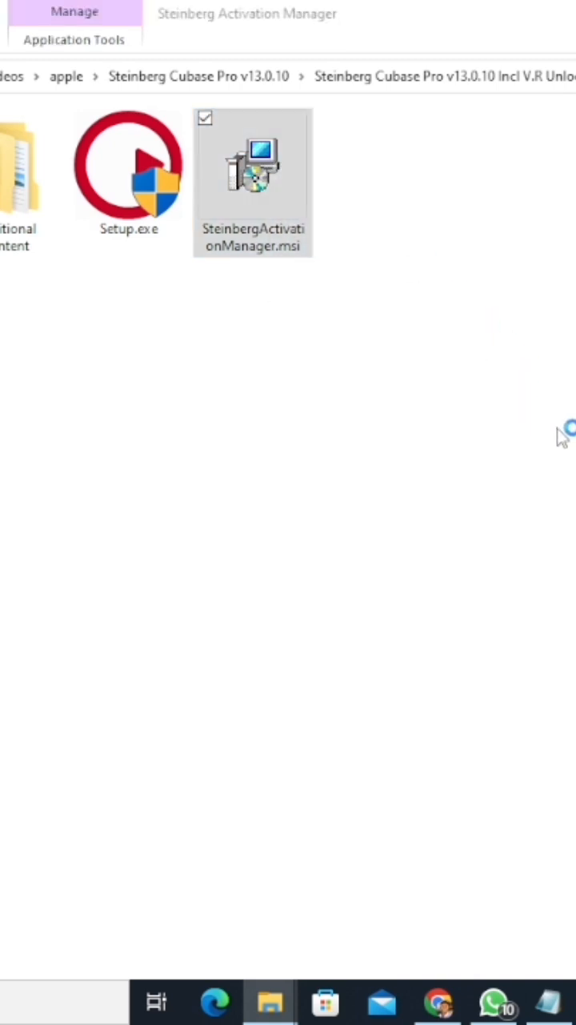
{"action": "mouse_move", "coordinate": [568, 472]}
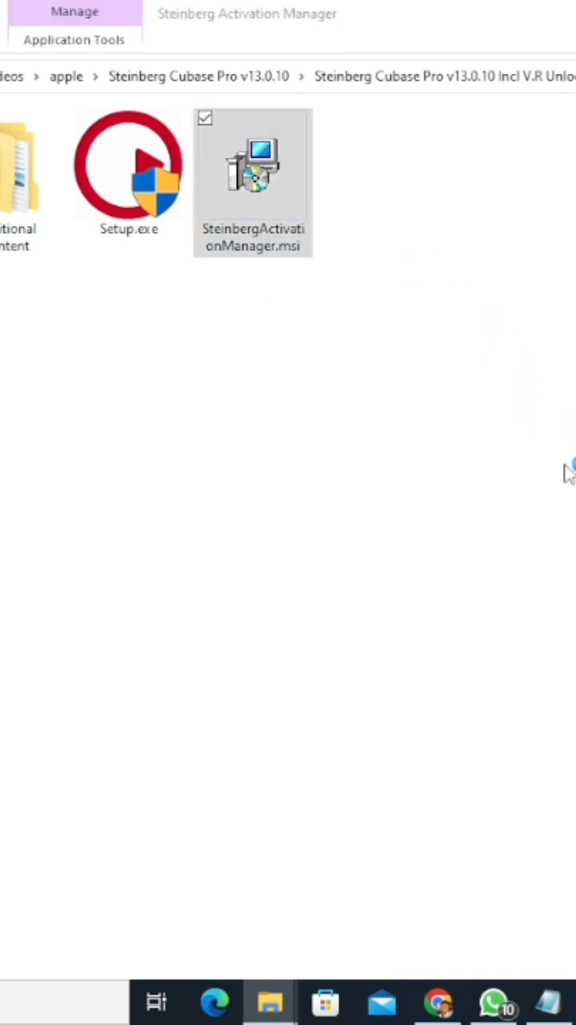
{"action": "mouse_move", "coordinate": [569, 490]}
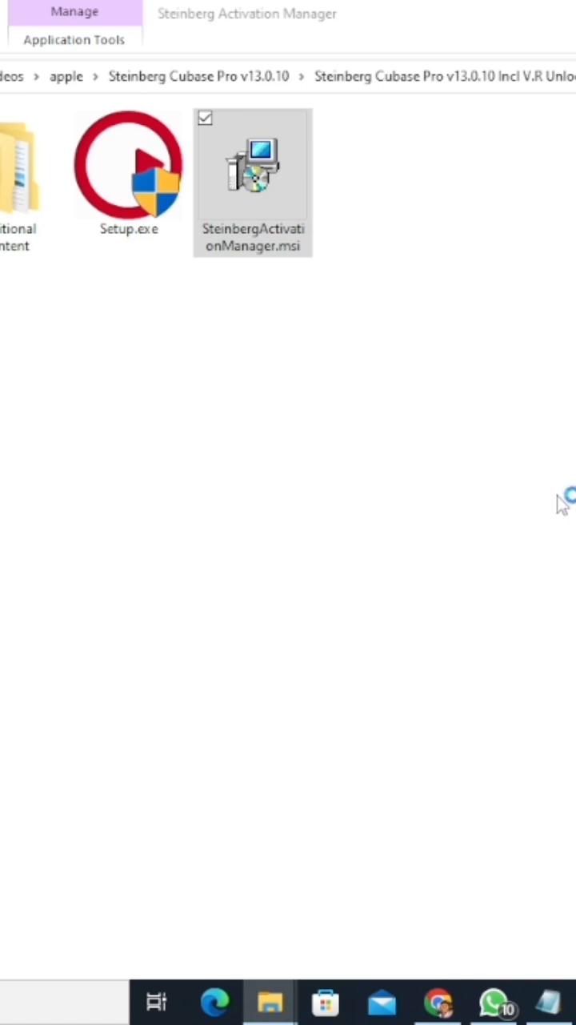
{"action": "double_click", "coordinate": [253, 166]}
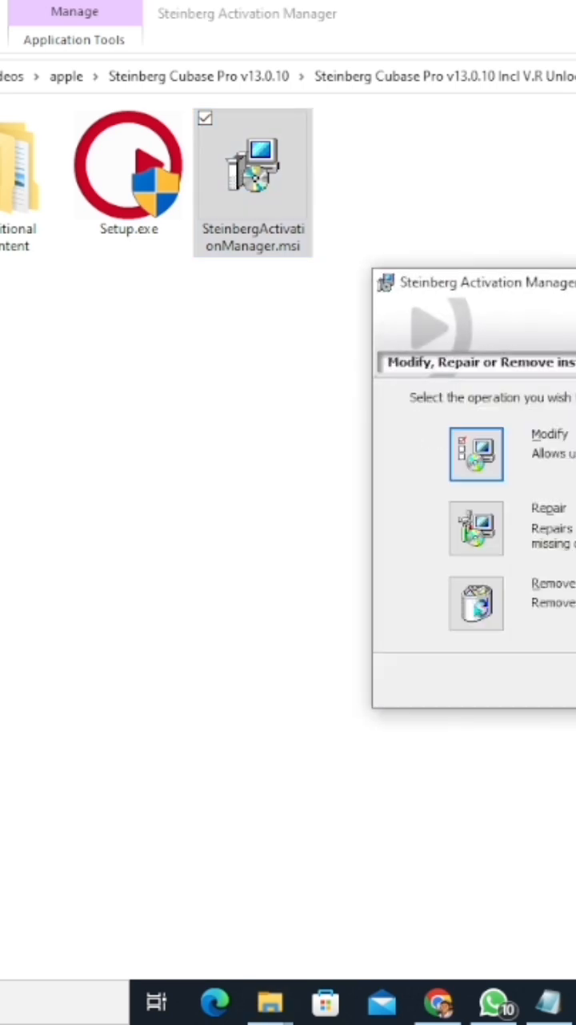
{"action": "left_click", "coordinate": [476, 453]}
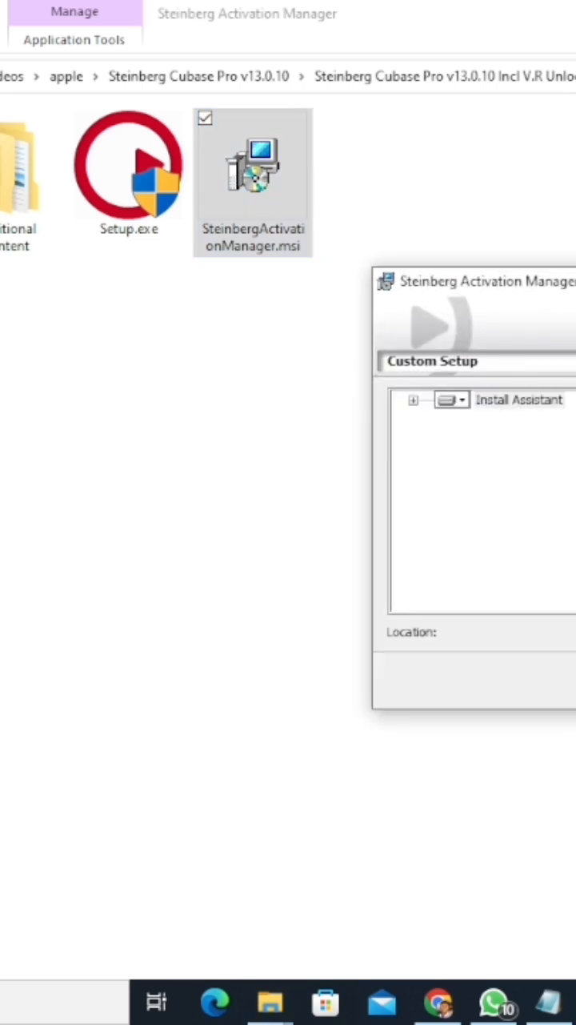